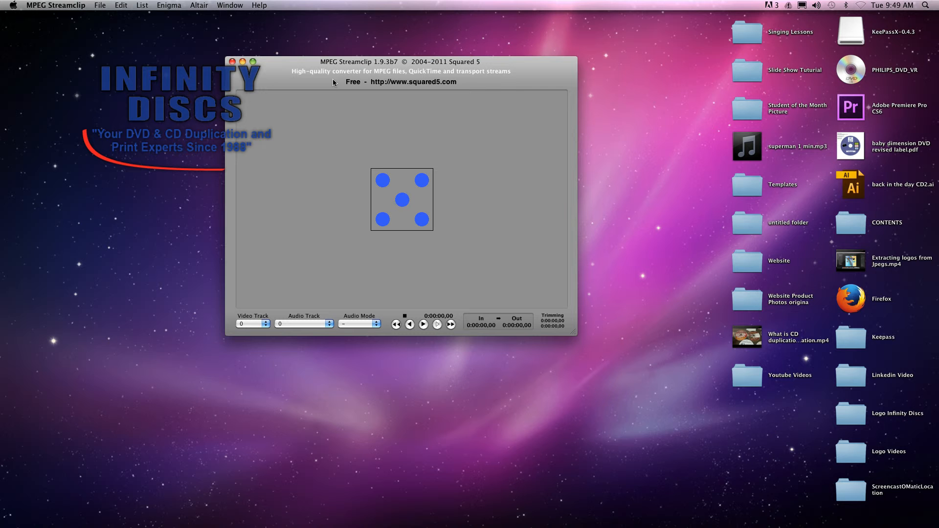
{"action": "mouse_move", "coordinate": [331, 82]}
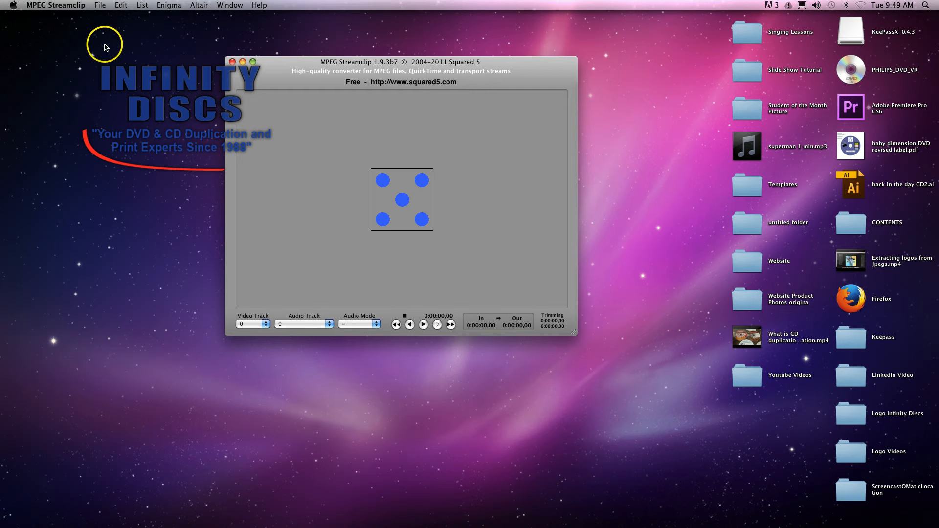
{"action": "mouse_move", "coordinate": [105, 44]}
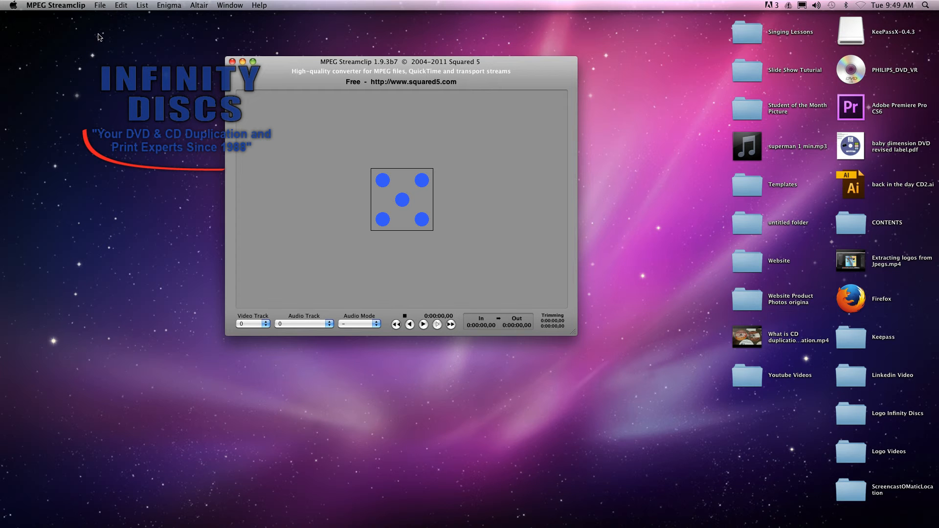
{"action": "mouse_move", "coordinate": [98, 39]}
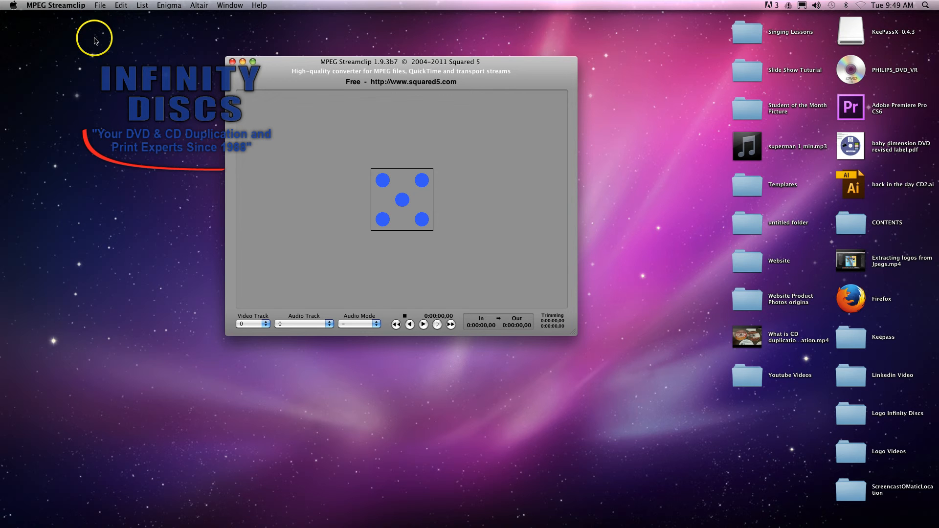
{"action": "mouse_move", "coordinate": [137, 30]}
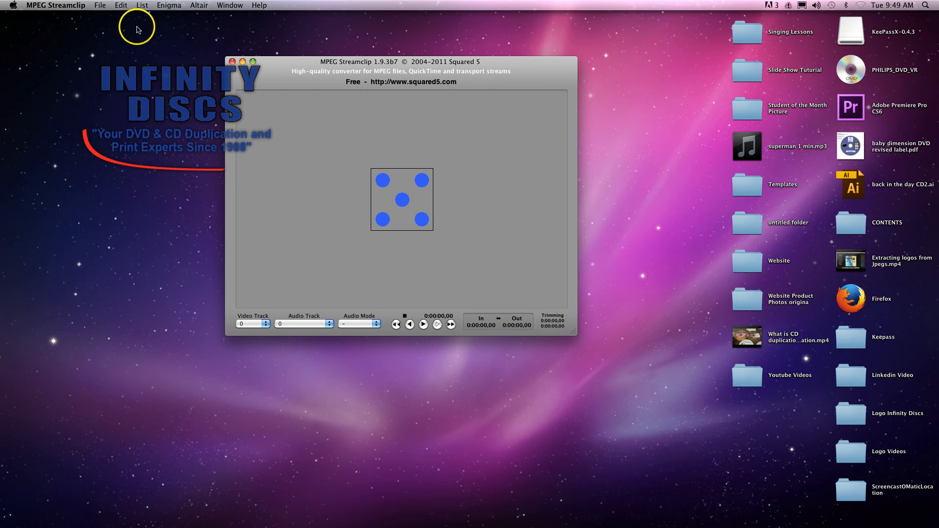
Load the VIDEO_TS folder from PHILIPS_DVD_VR via Open DVD, showing VTS_01_1.VOB.
{"action": "left_click", "coordinate": [100, 5]}
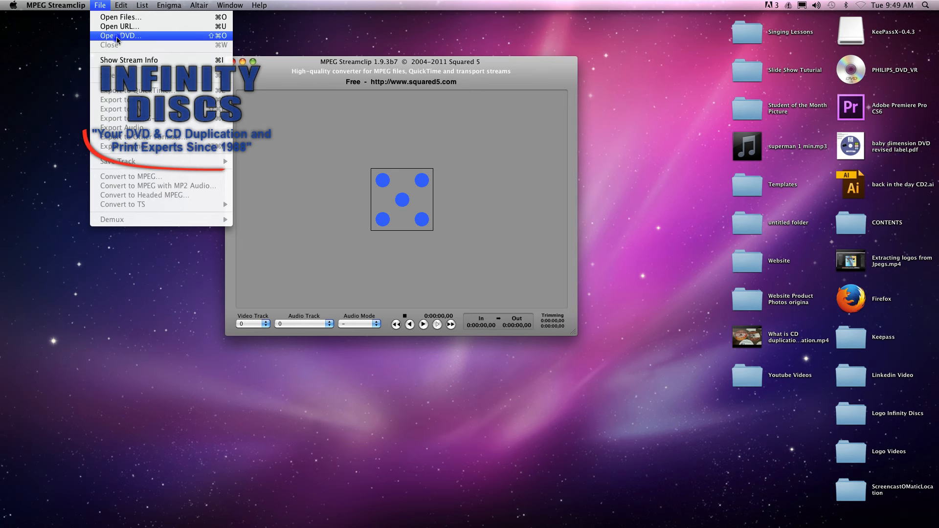
{"action": "left_click", "coordinate": [120, 35]}
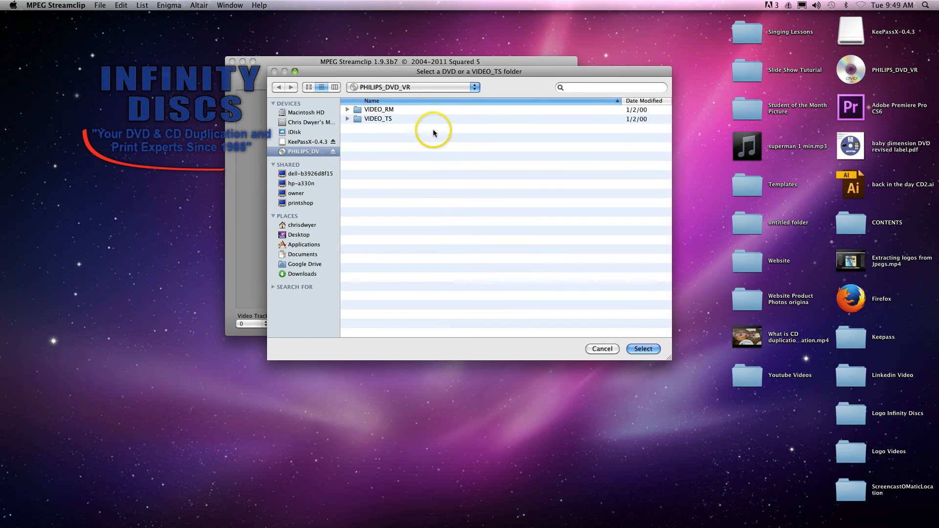
{"action": "left_click", "coordinate": [377, 119]}
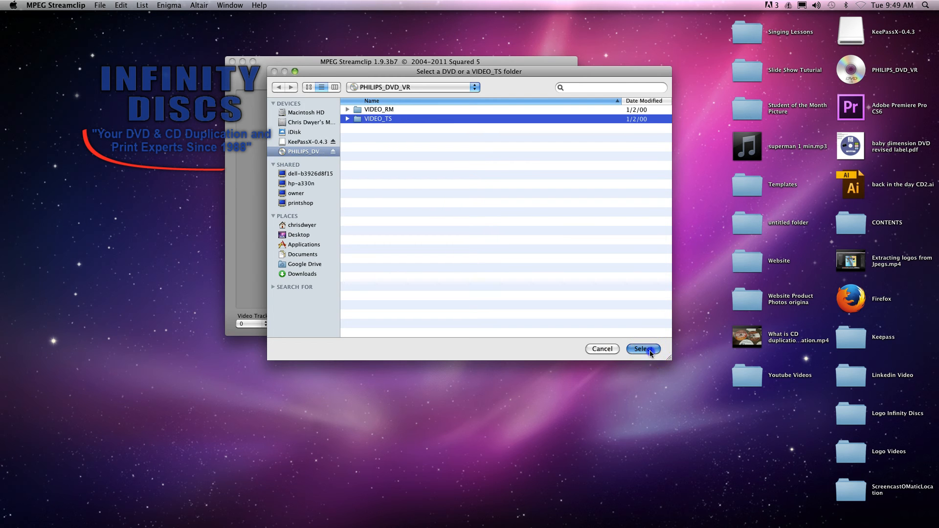
{"action": "left_click", "coordinate": [642, 348]}
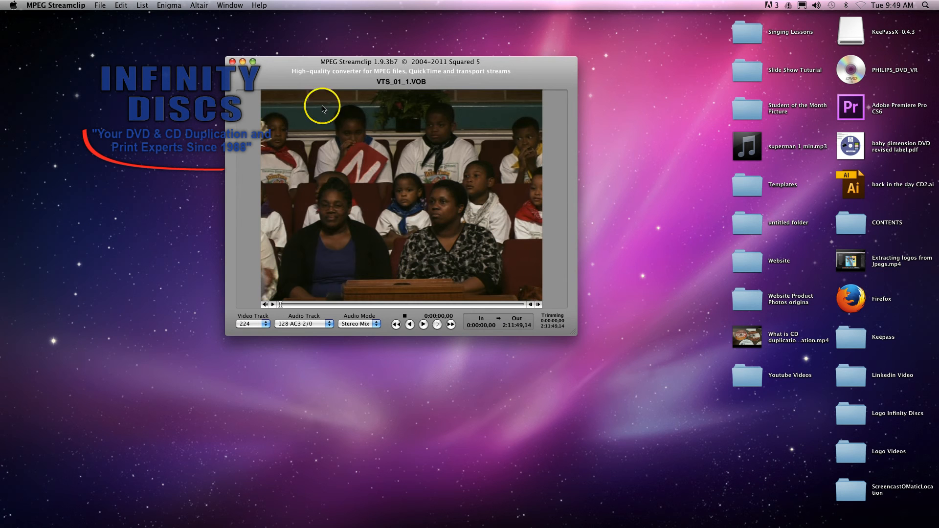
{"action": "mouse_move", "coordinate": [124, 14]}
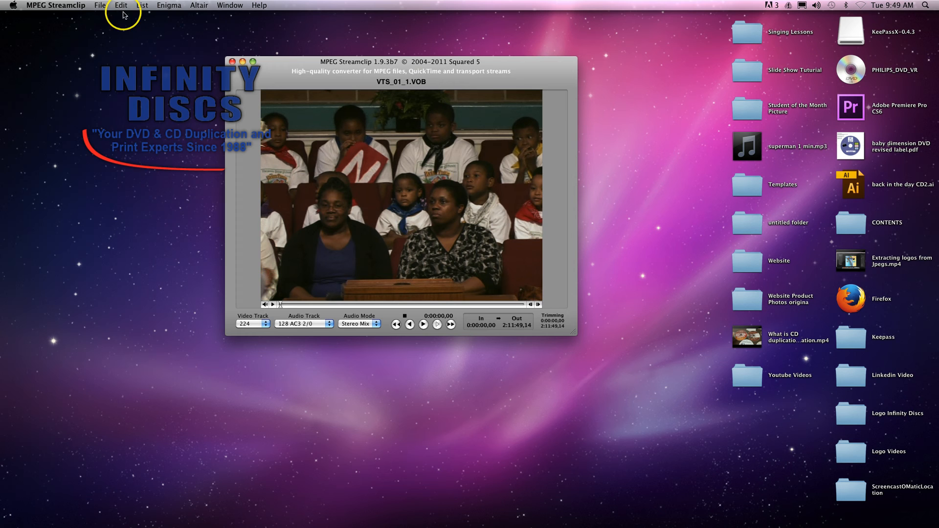
{"action": "left_click", "coordinate": [99, 5]}
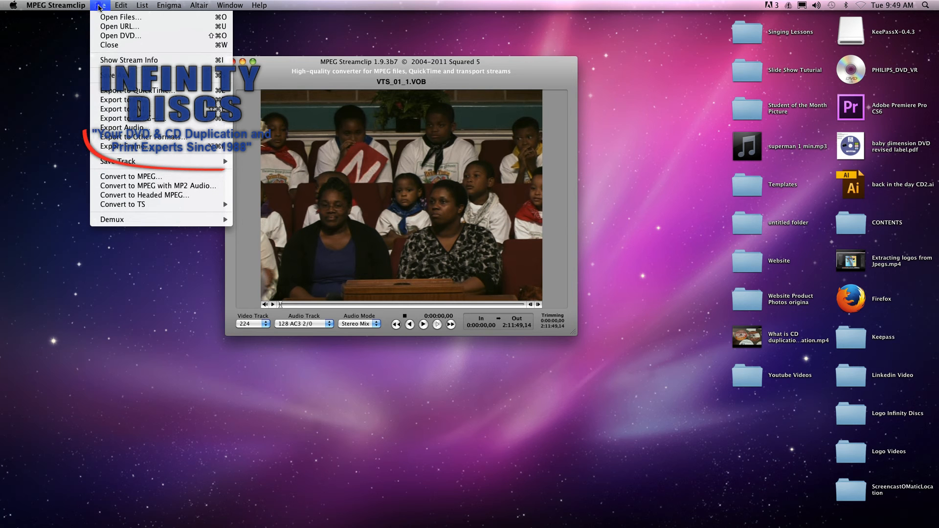
In the Audio Exporter dialog, keep AIFF format and stereo channels with automatic sample rate.
{"action": "left_click", "coordinate": [121, 127]}
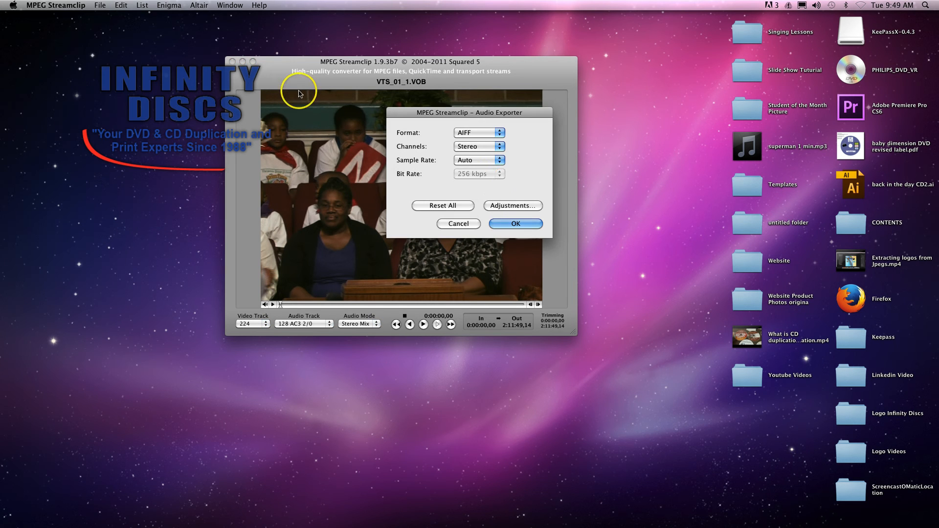
{"action": "left_click_drag", "start_coordinate": [468, 112], "coordinate": [429, 102]}
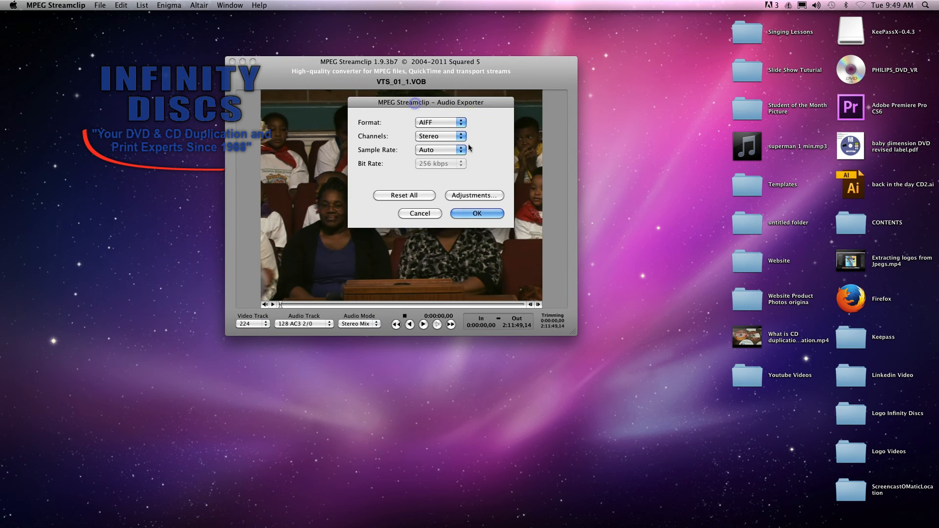
{"action": "left_click", "coordinate": [440, 122]}
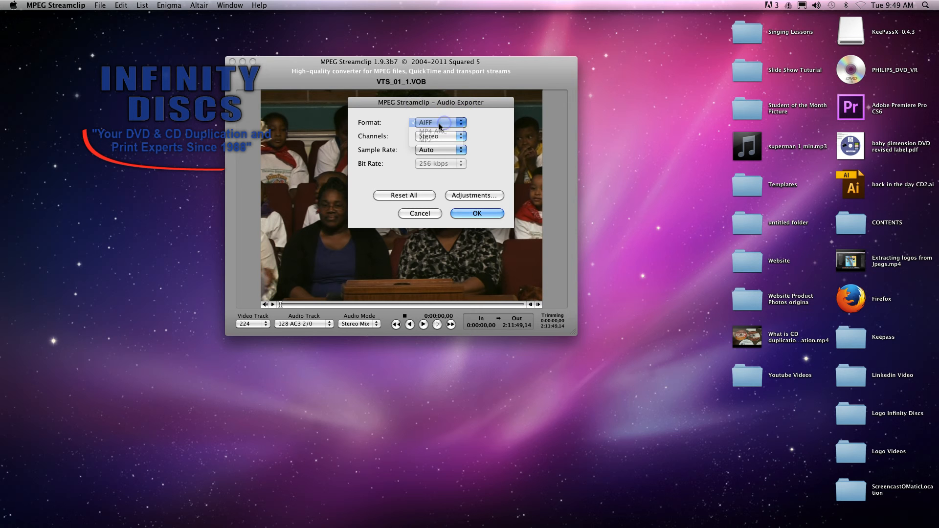
{"action": "left_click", "coordinate": [440, 122]}
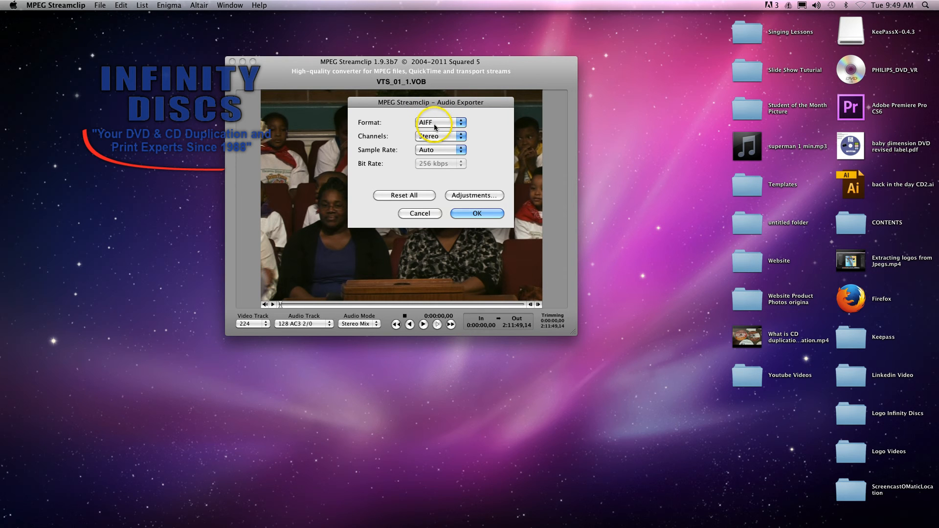
{"action": "left_click", "coordinate": [440, 136]}
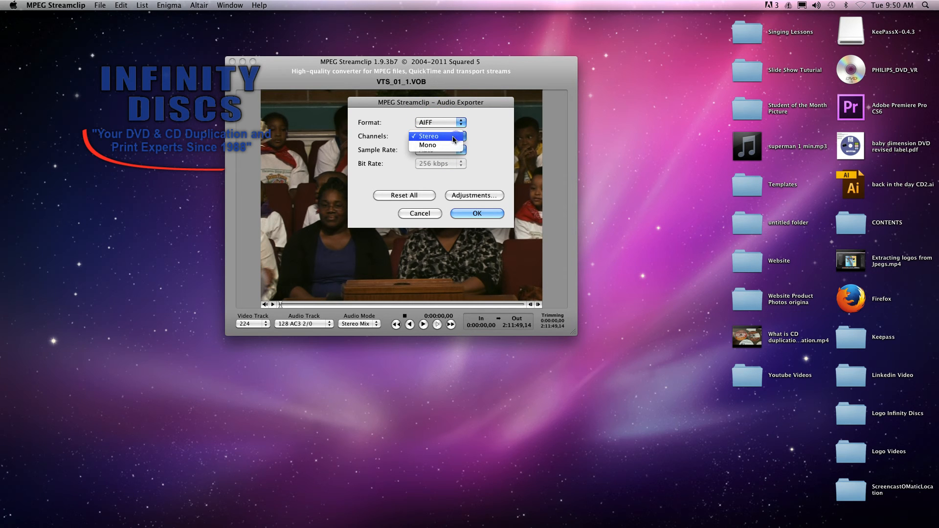
{"action": "left_click", "coordinate": [437, 136]}
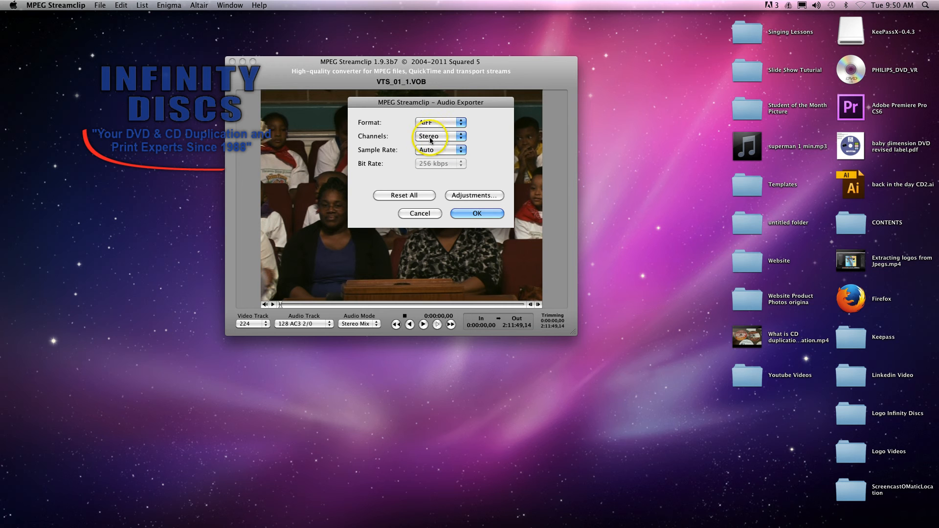
{"action": "left_click", "coordinate": [440, 122]}
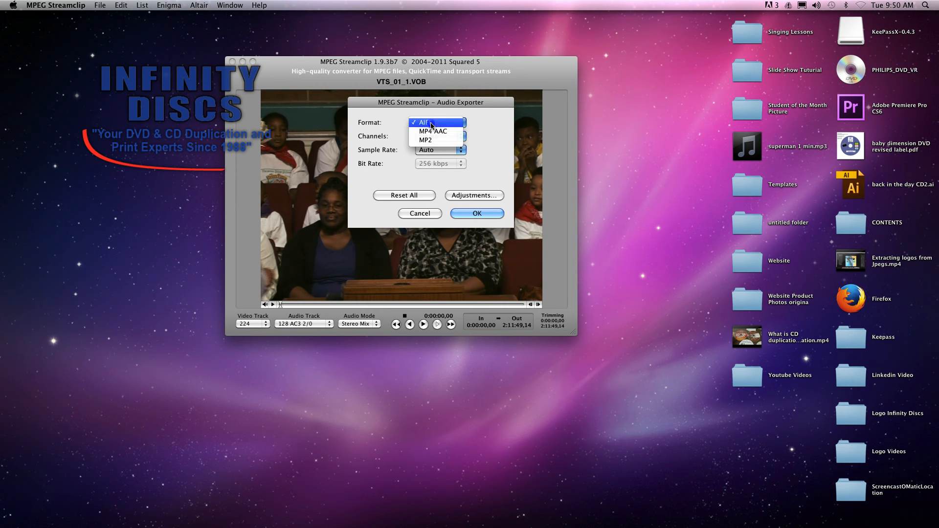
{"action": "left_click", "coordinate": [426, 122]}
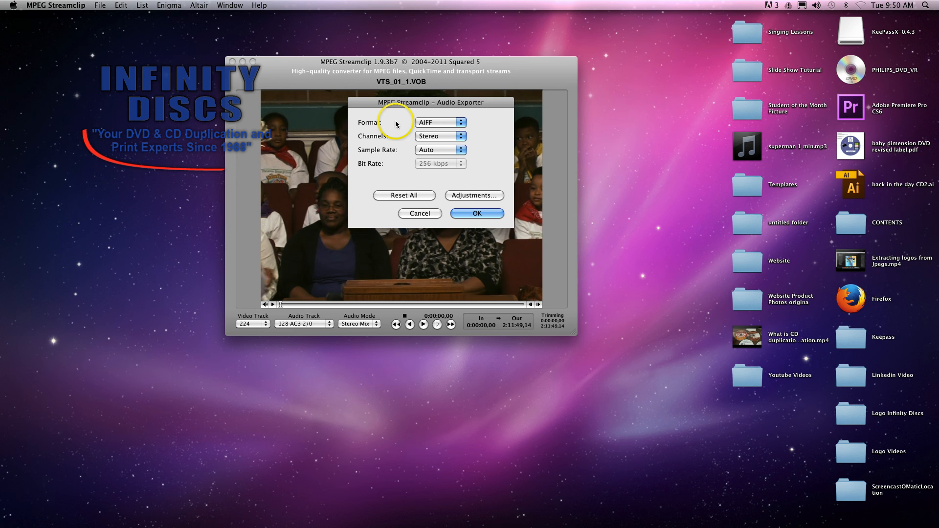
{"action": "mouse_move", "coordinate": [395, 119]}
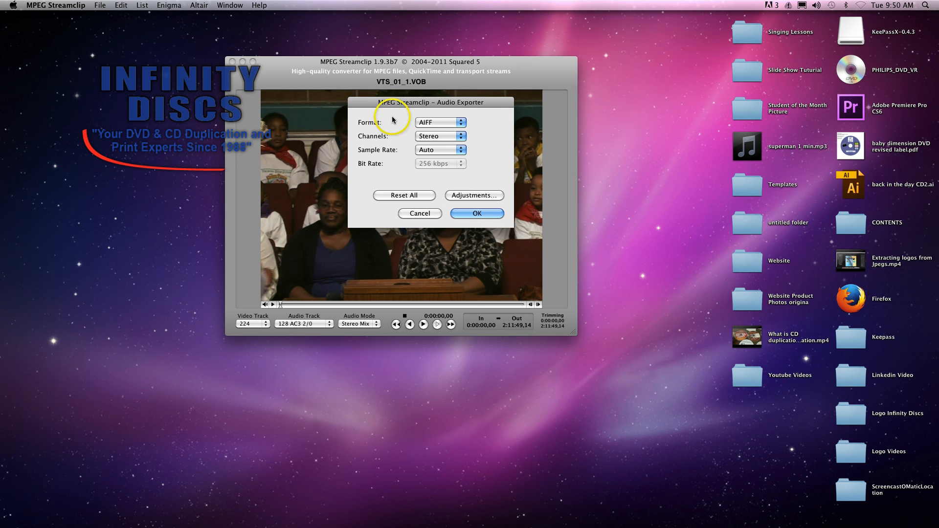